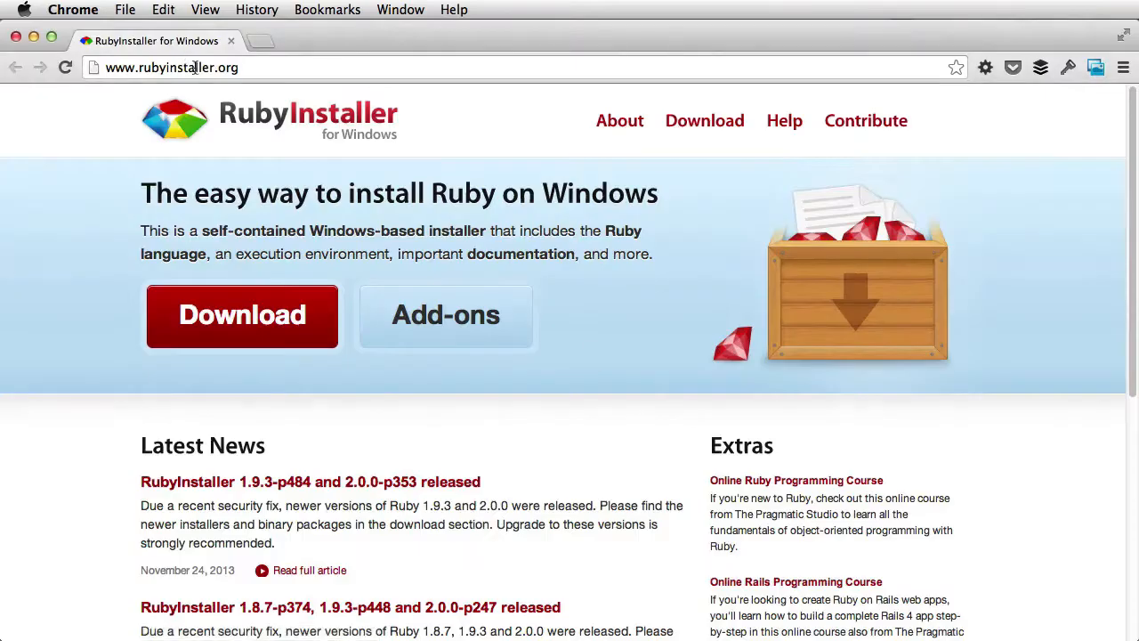
{"action": "mouse_move", "coordinate": [240, 194]}
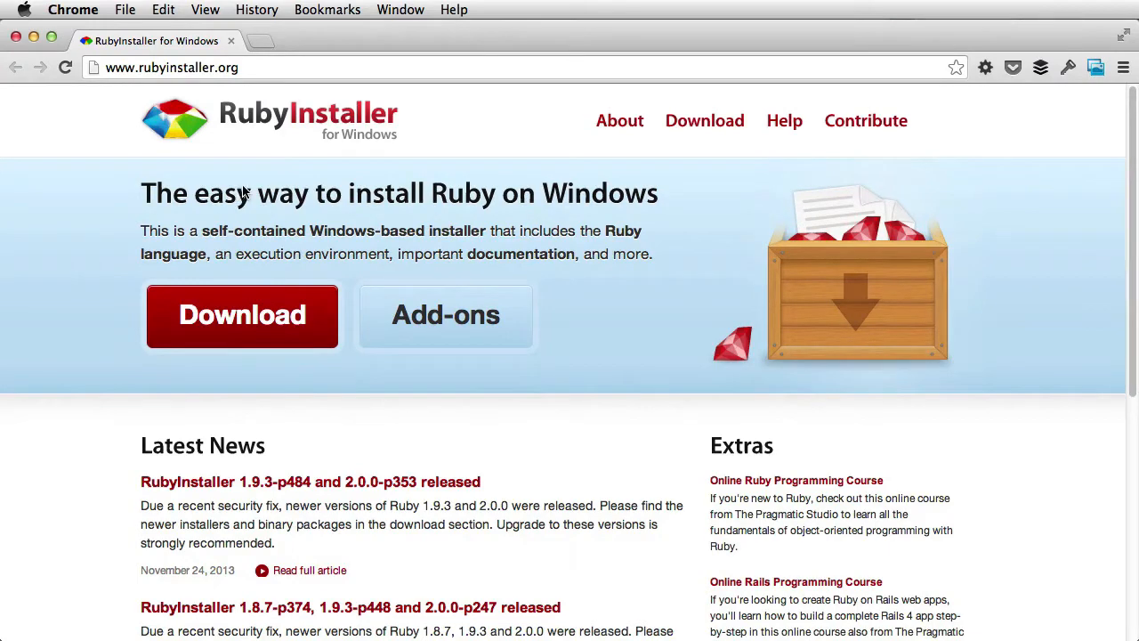
Step: Install Sass with gem, rerun as sudo gem install sass, then verify with sass -v
{"action": "type", "text": "gem install sass"}
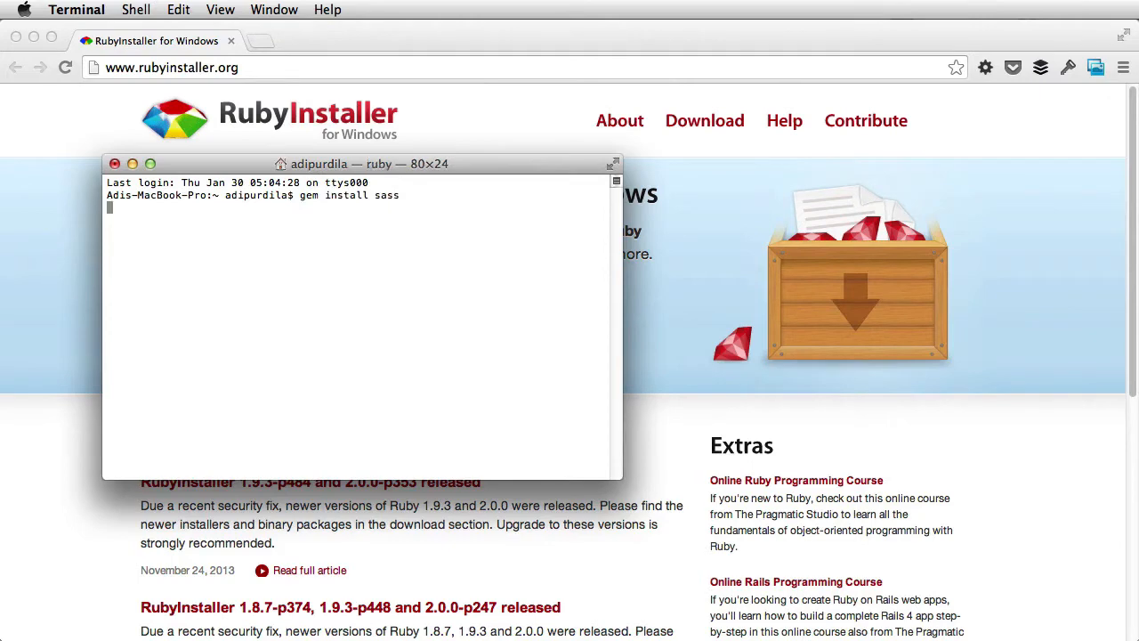
{"action": "key", "text": "Return"}
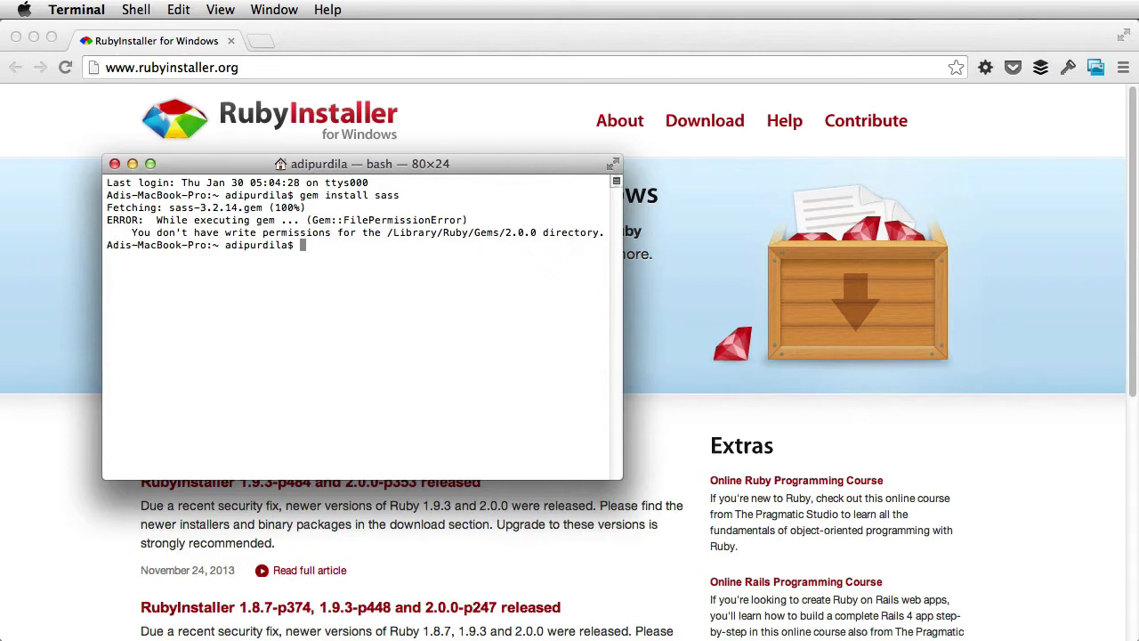
{"action": "type", "text": "sudo gem install sass"}
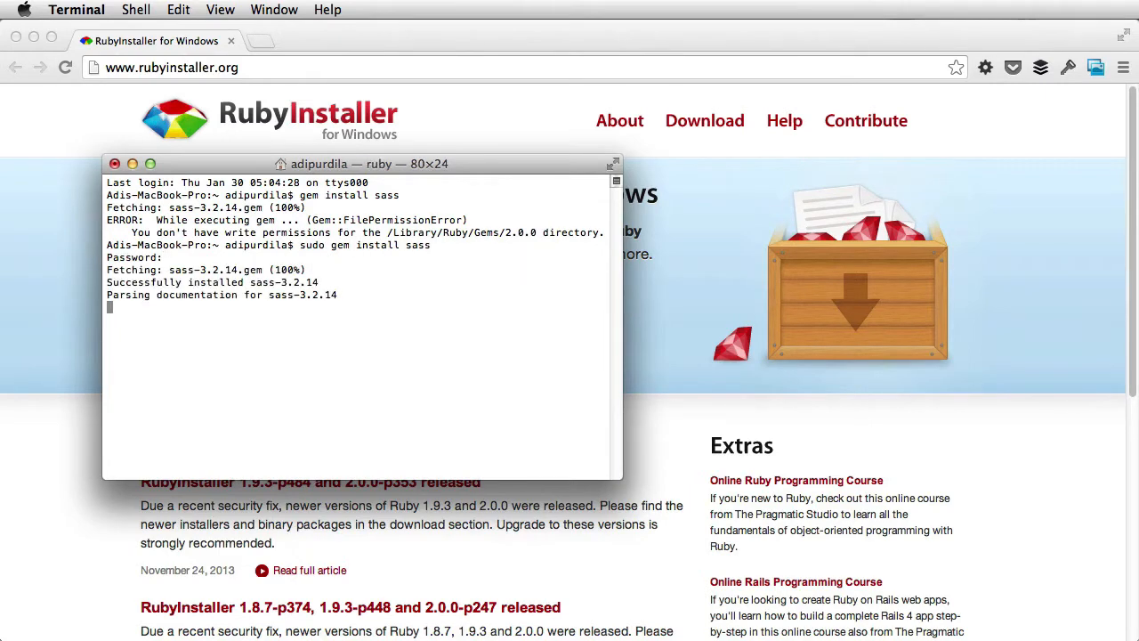
{"action": "type", "text": "sass -v"}
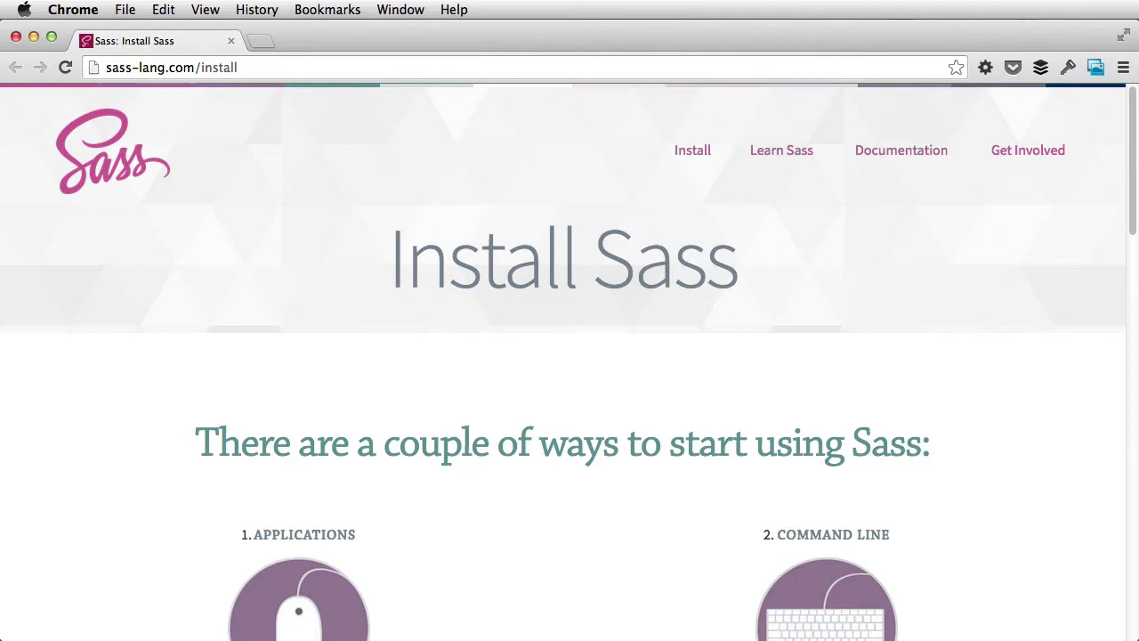
Step: Scroll the Sass install page's Applications list and follow the Compass.app link
{"action": "scroll", "scroll_direction": "down", "scroll_amount": 3}
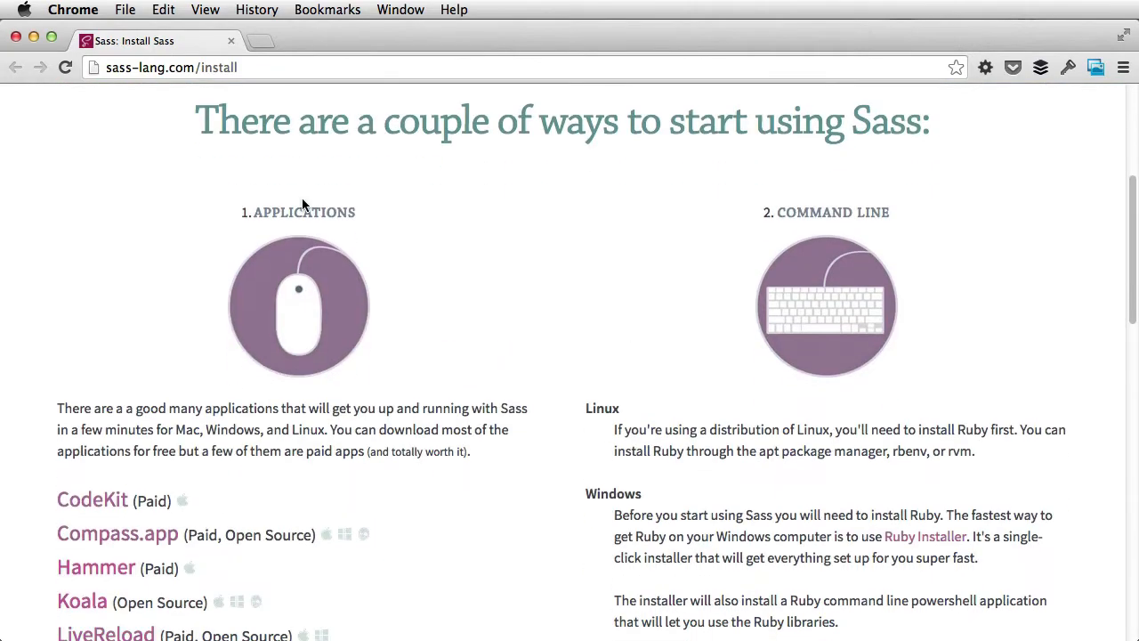
{"action": "scroll", "scroll_direction": "down", "scroll_amount": 3}
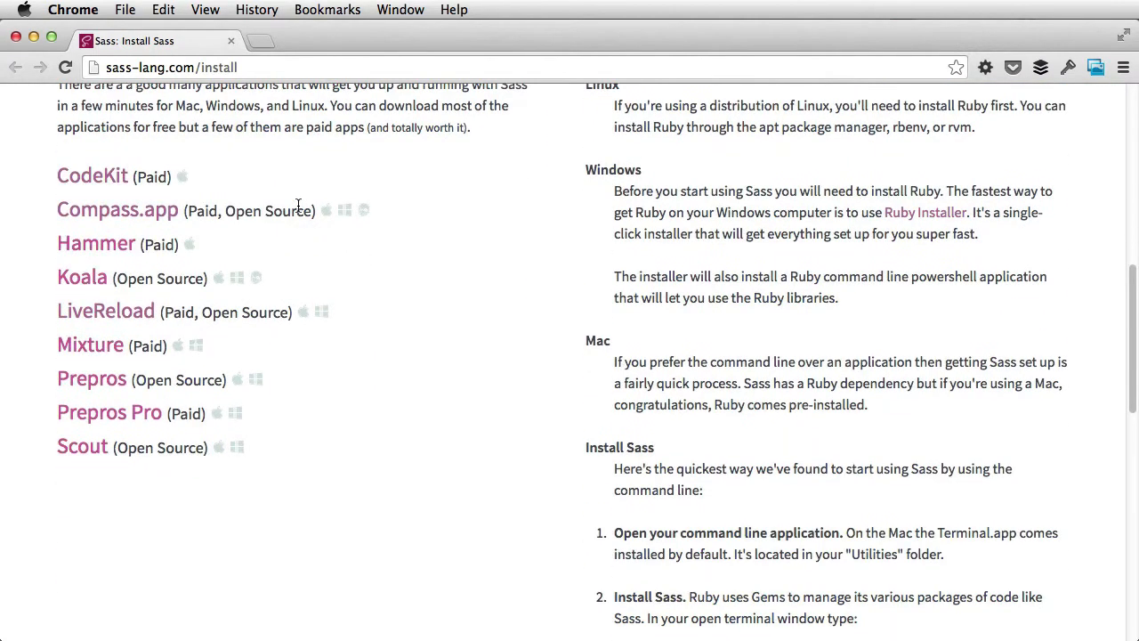
{"action": "mouse_move", "coordinate": [98, 451]}
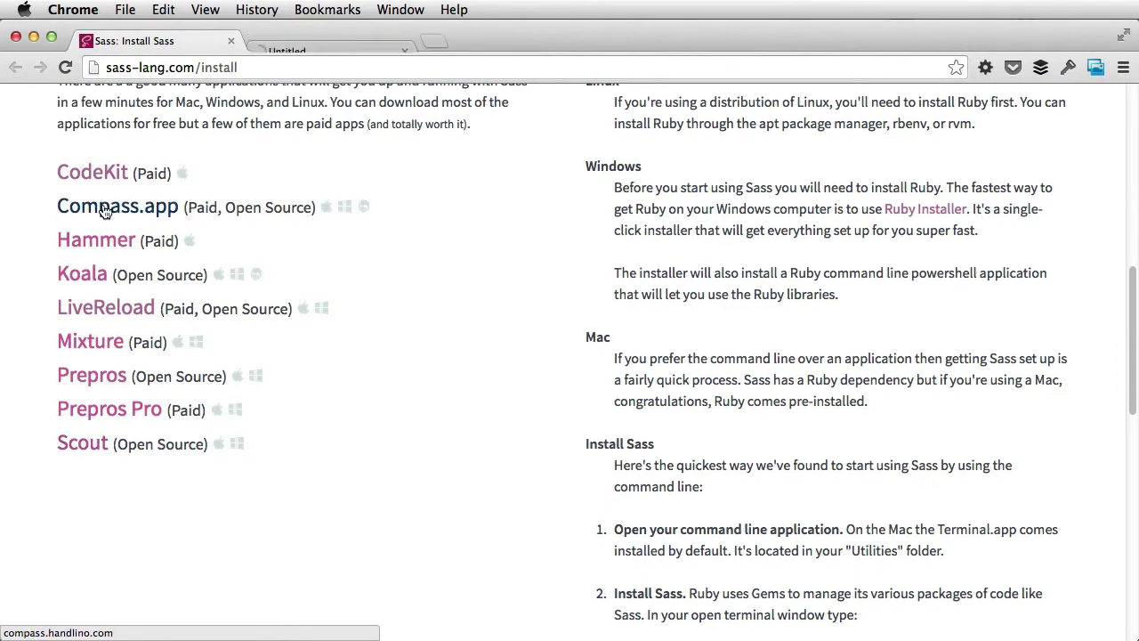
{"action": "left_click", "coordinate": [117, 207]}
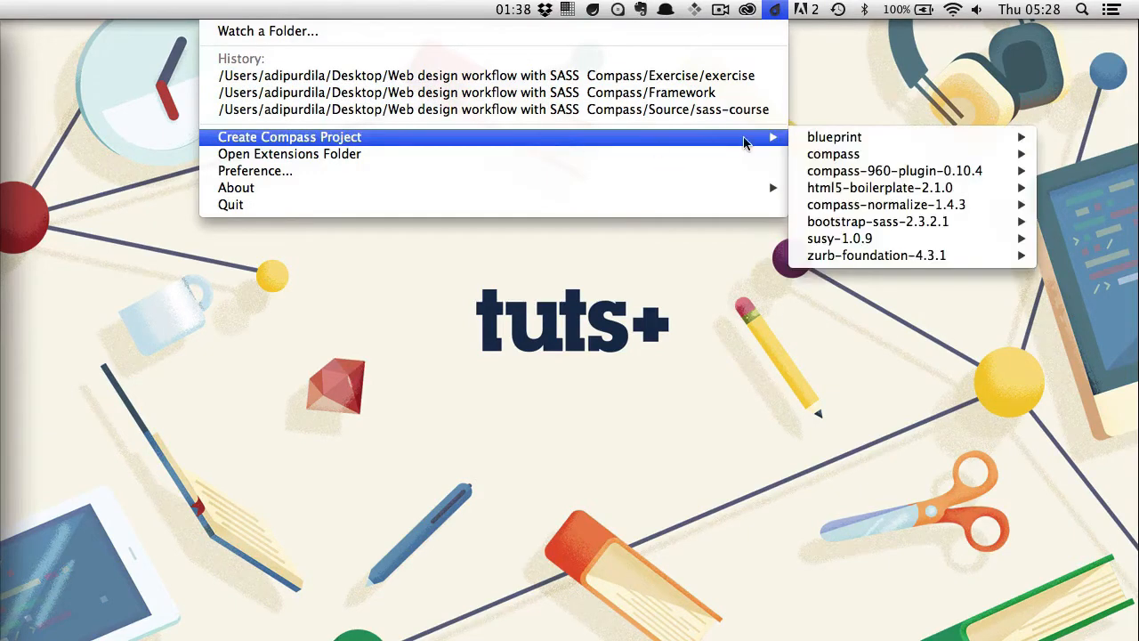
{"action": "mouse_move", "coordinate": [894, 175]}
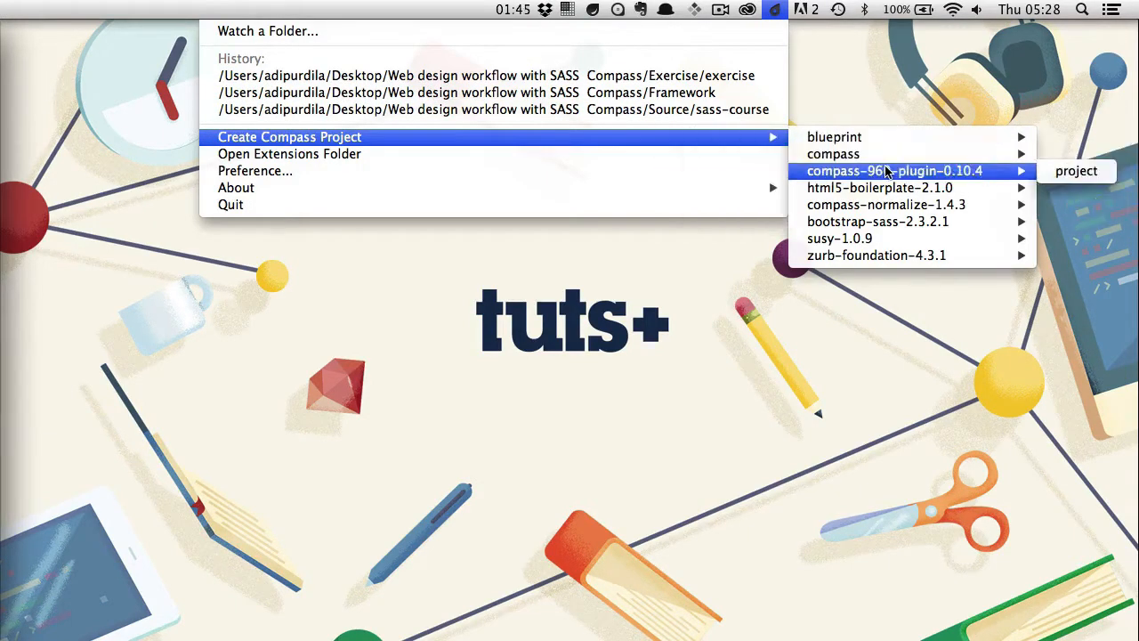
{"action": "mouse_move", "coordinate": [894, 205]}
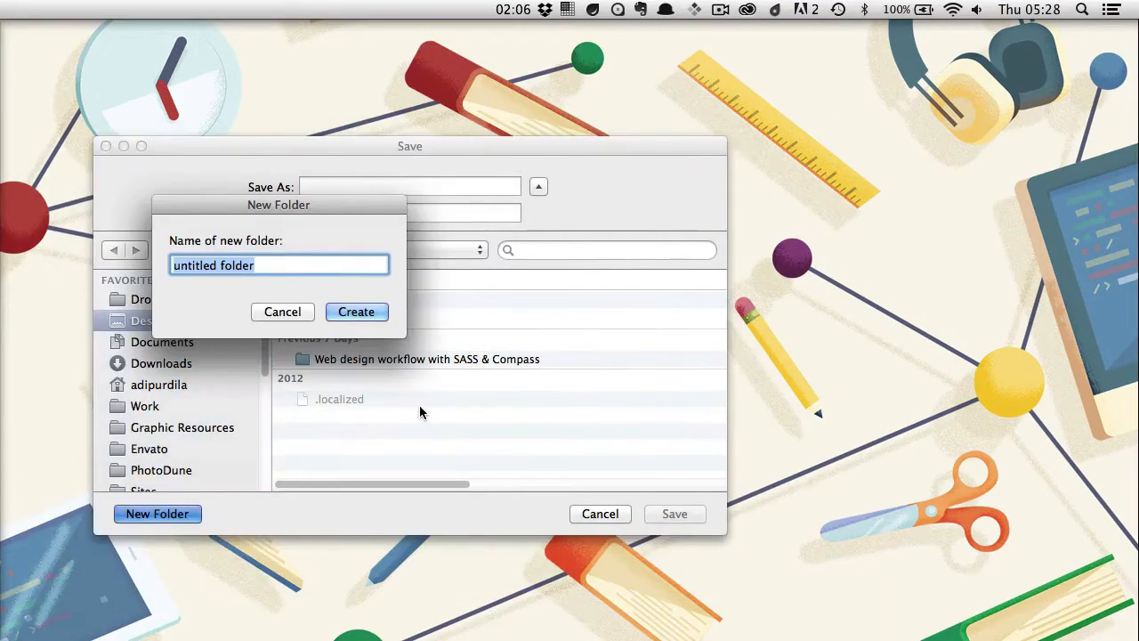
Step: Save a new Compass project 'tuts' in a new compass folder and dismiss the report
{"action": "left_click", "coordinate": [356, 312]}
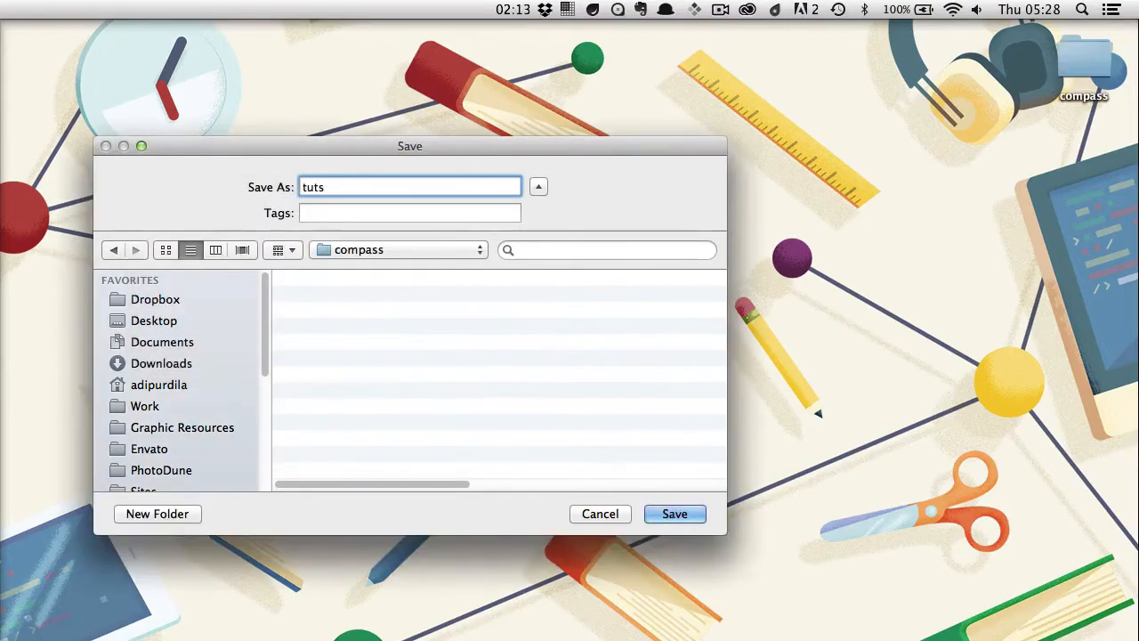
{"action": "left_click", "coordinate": [674, 513]}
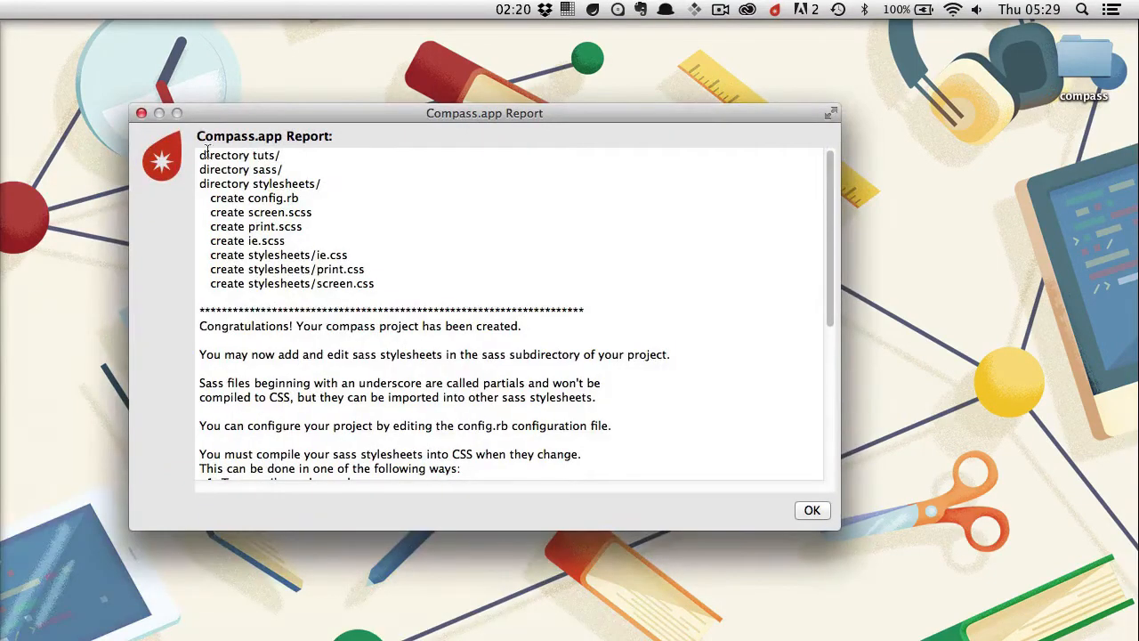
{"action": "left_click", "coordinate": [812, 510]}
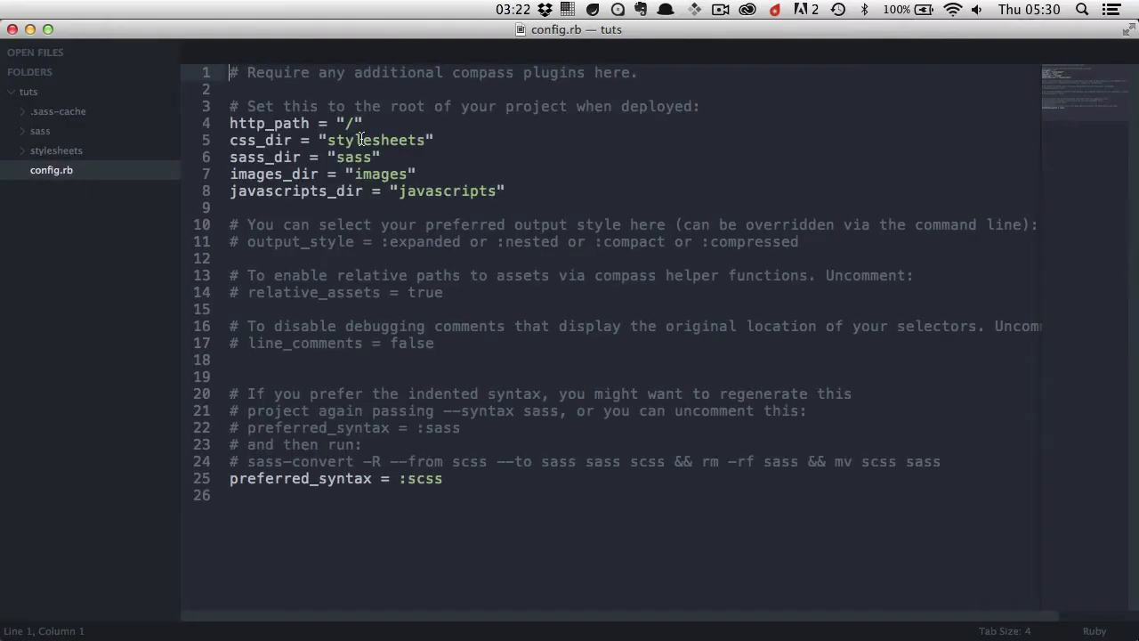
{"action": "mouse_move", "coordinate": [487, 190]}
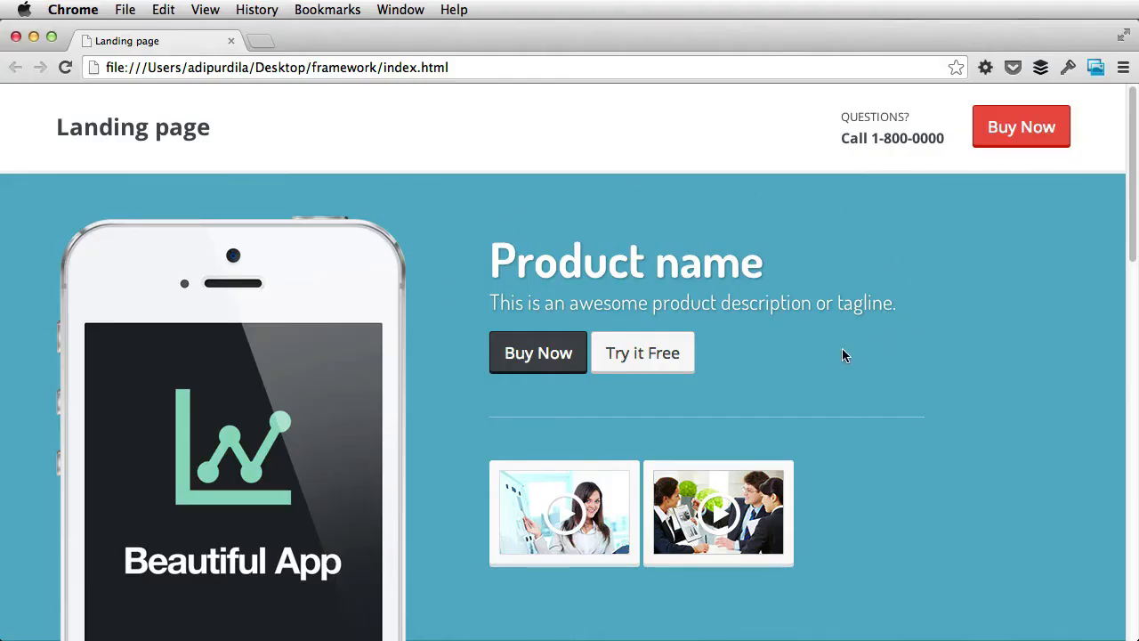
{"action": "scroll", "scroll_direction": "down", "scroll_amount": 3}
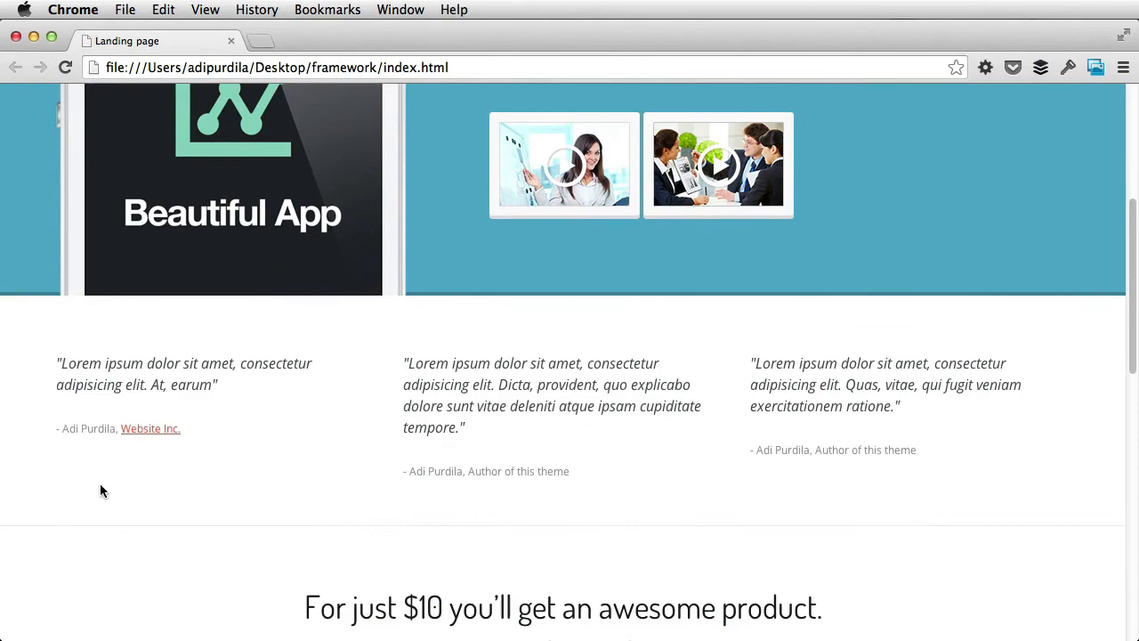
{"action": "scroll", "scroll_direction": "down", "scroll_amount": 3}
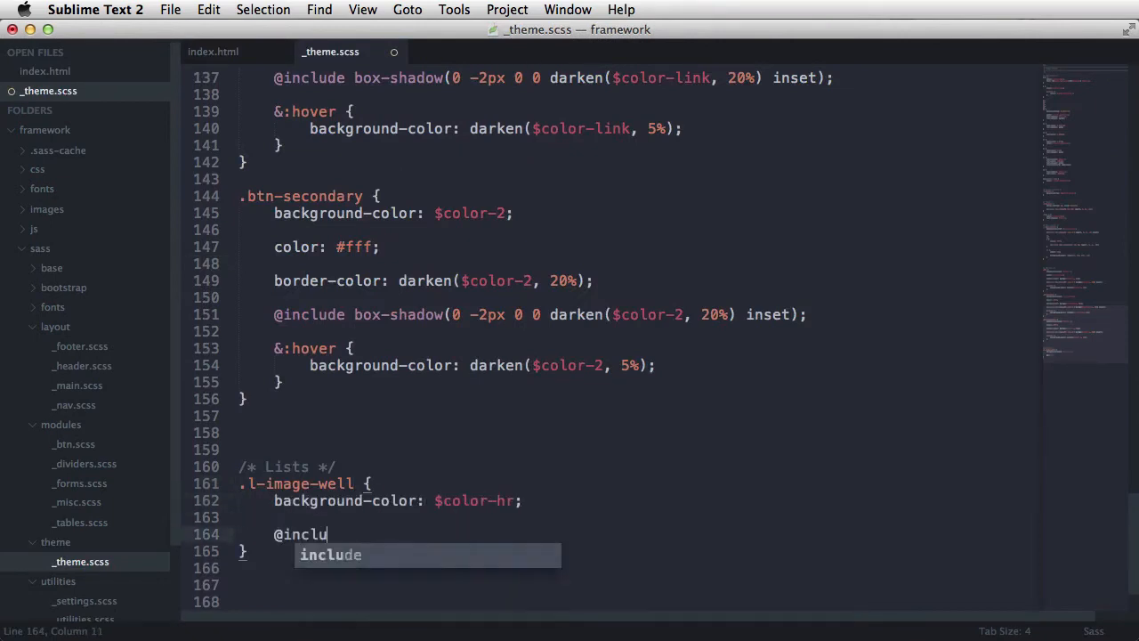
{"action": "type", "text": "de border-radius(3px);"}
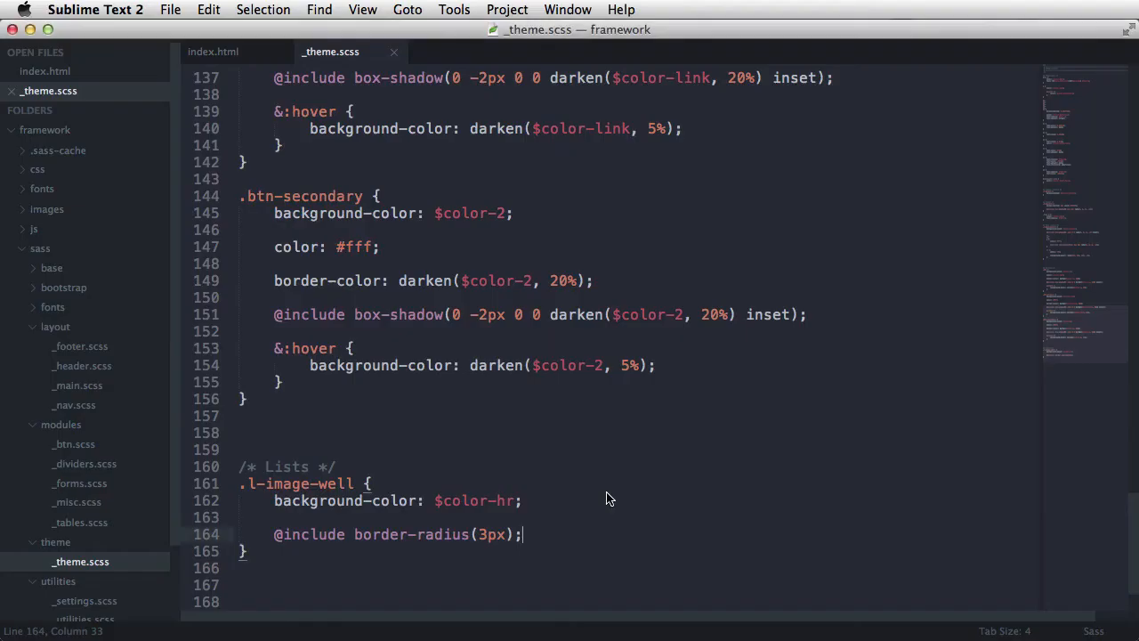
{"action": "type", "text": "img {"}
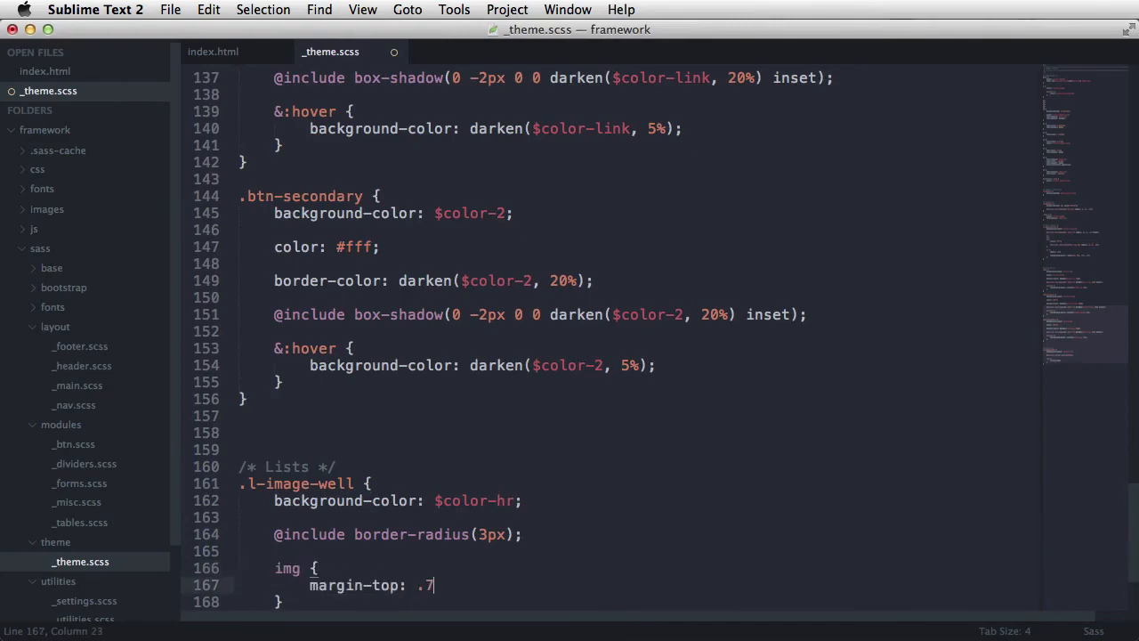